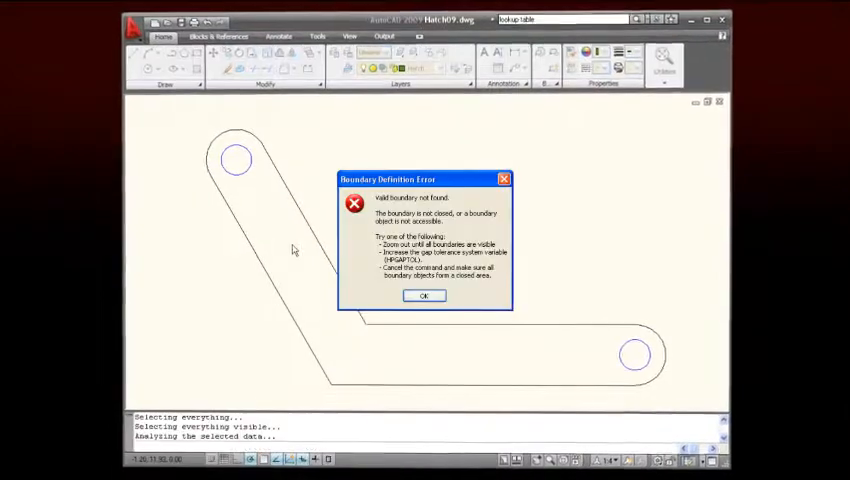
Step: Acknowledge the Boundary Definition Error and return to the Hatch and Gradient dialog
{"action": "left_click", "coordinate": [424, 296]}
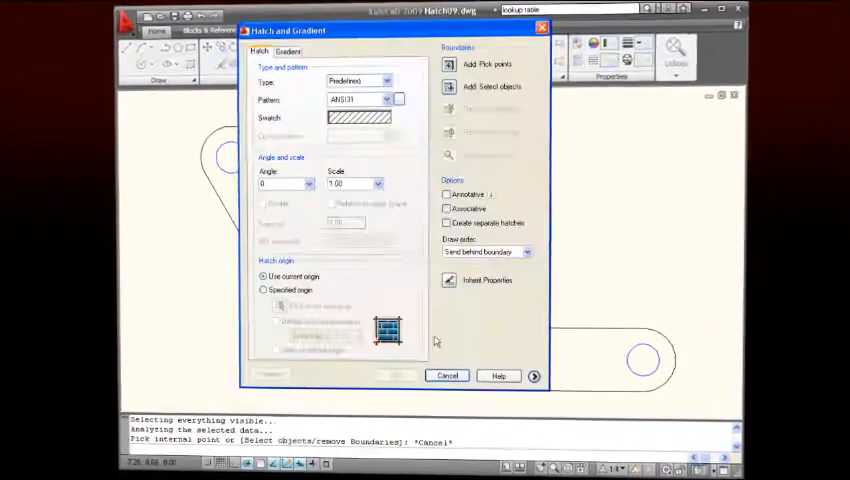
{"action": "left_click", "coordinate": [446, 376]}
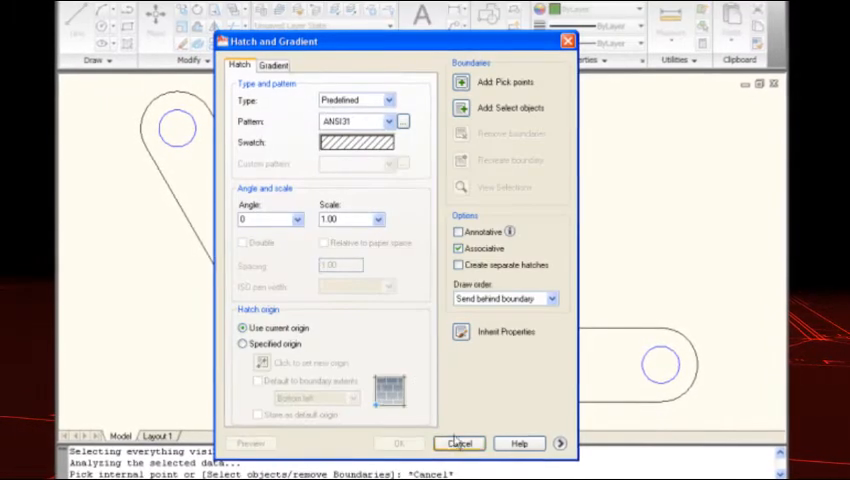
{"action": "left_click", "coordinate": [460, 444]}
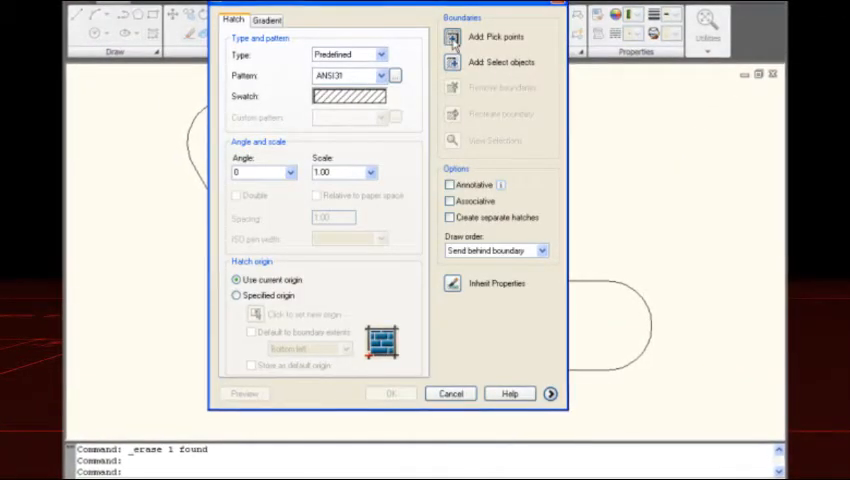
Step: Apply the non-associative dotted hatch to the bent slot and begin grip-stretching near the top arc
{"action": "left_click", "coordinate": [452, 36]}
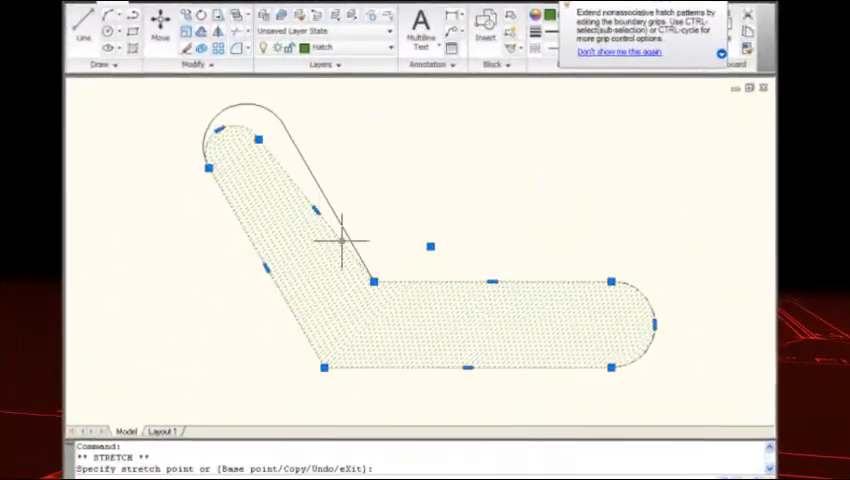
{"action": "mouse_move", "coordinate": [244, 118]}
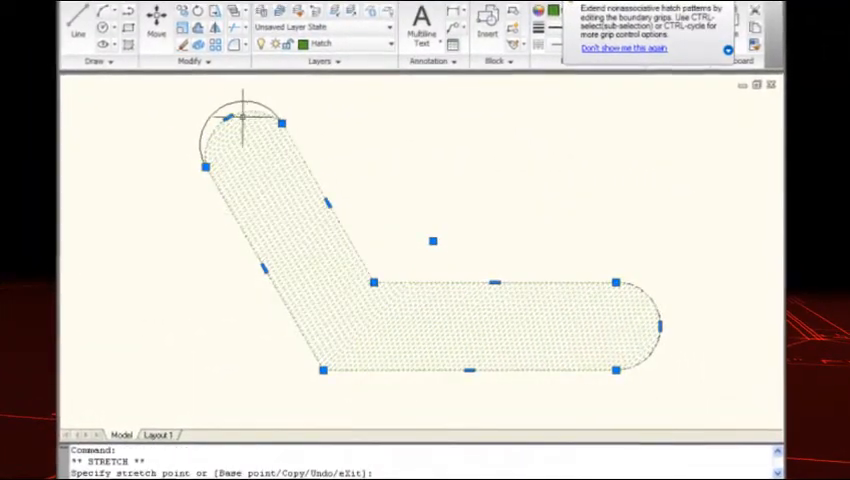